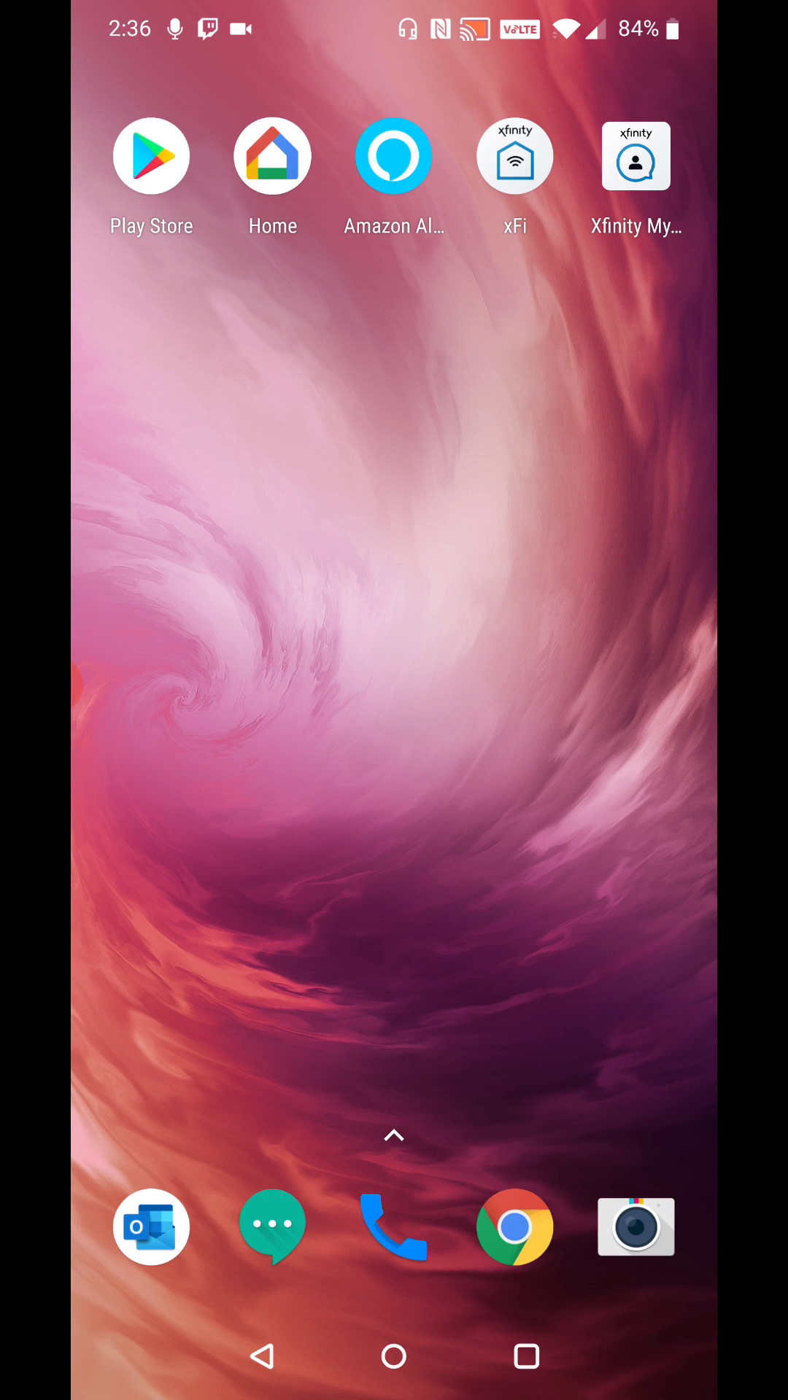
Step: Swipe across the home screens to reach the Google Home app icon
scroll("left", 3)
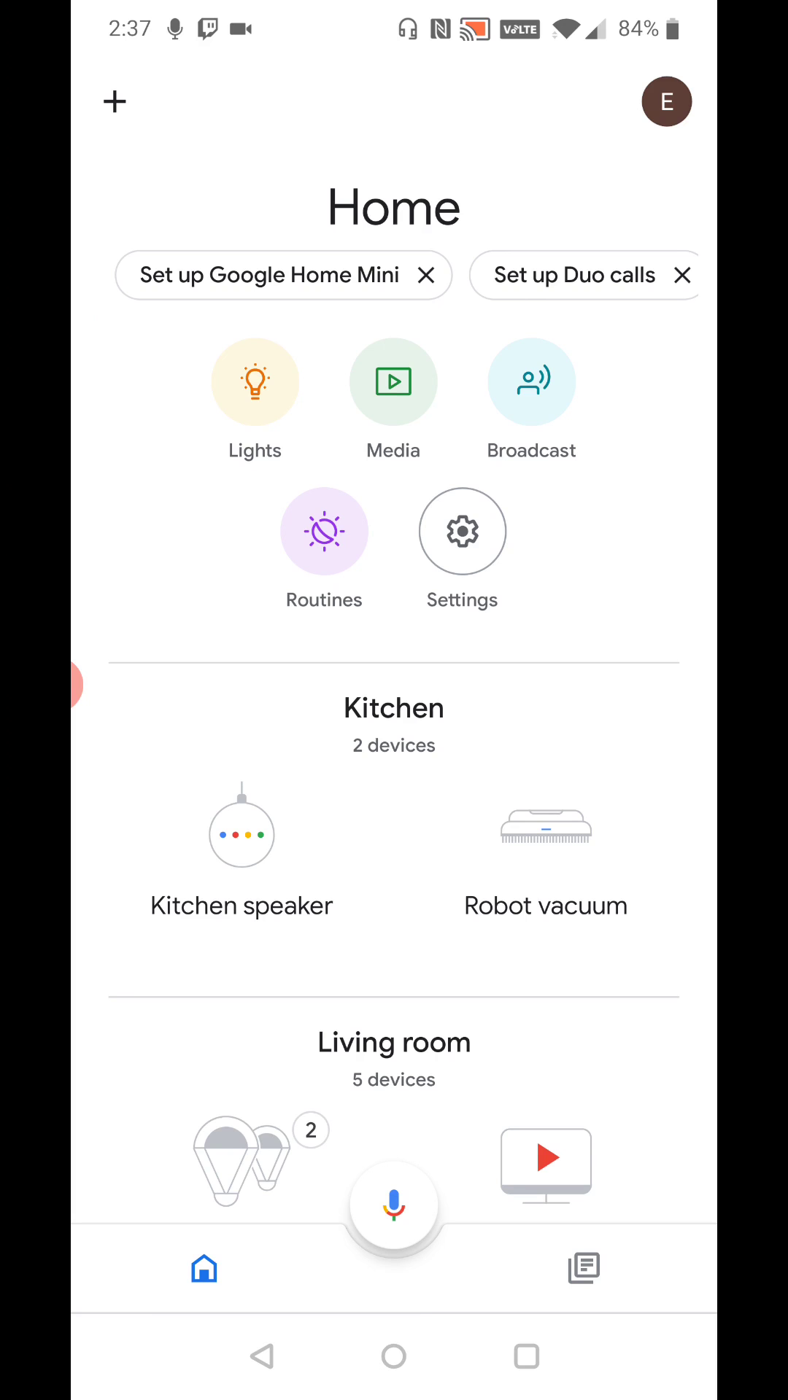
Step: View the Kitchen speaker's page showing it unavailable on this Wi-Fi, then return to the overview
scroll("down", 3)
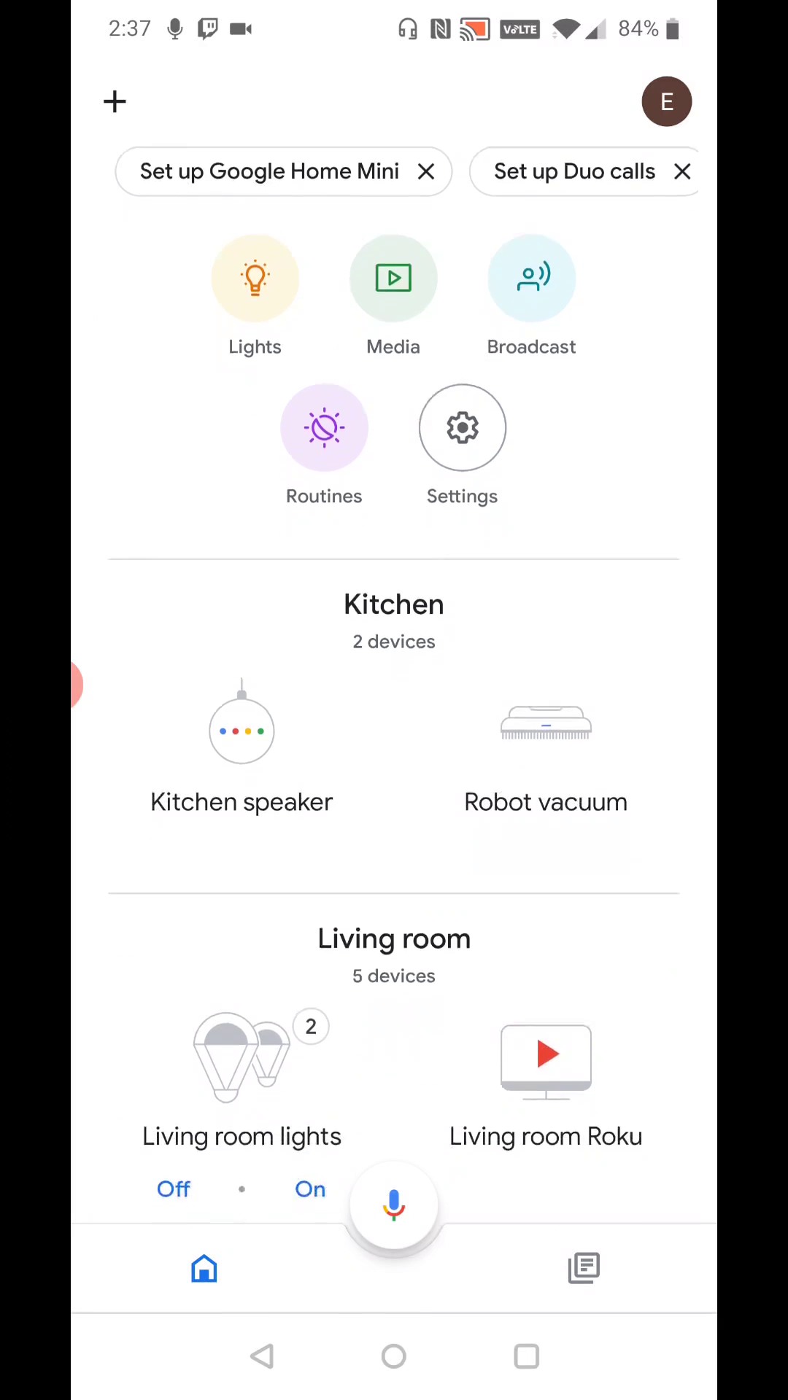
scroll("down", 3)
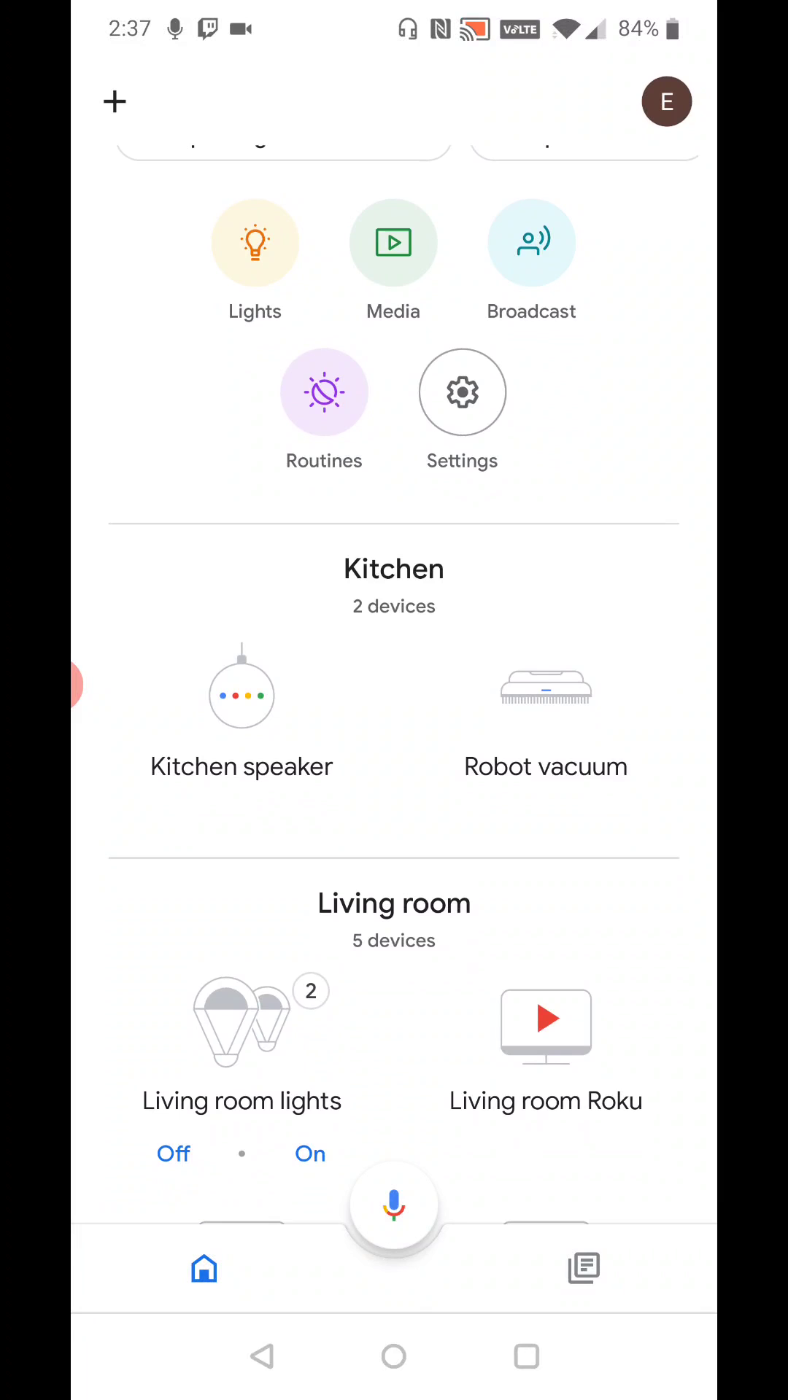
left_click(240, 694)
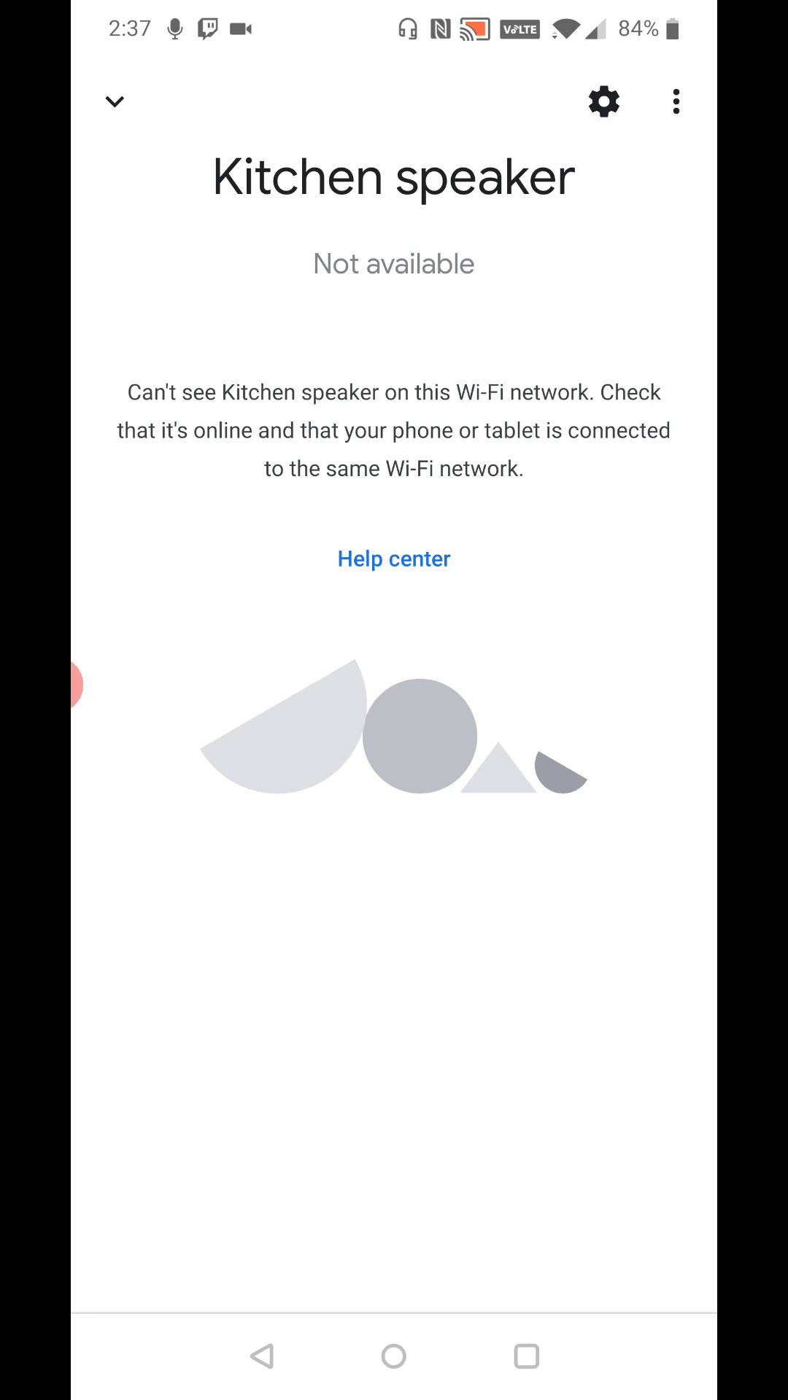
left_click(261, 1356)
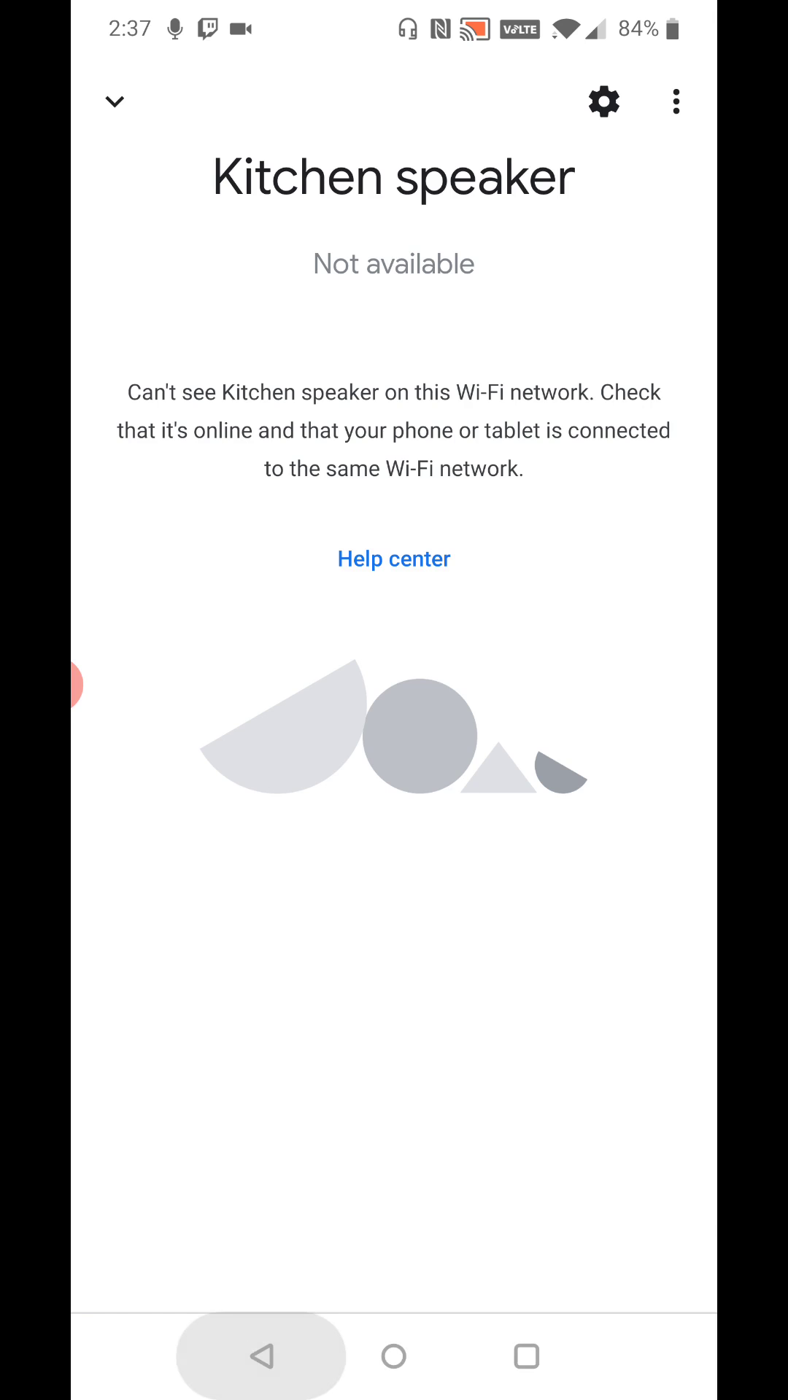
Step: Begin Google Home Mini setup in the existing home and agree to set up the found device
left_click(114, 101)
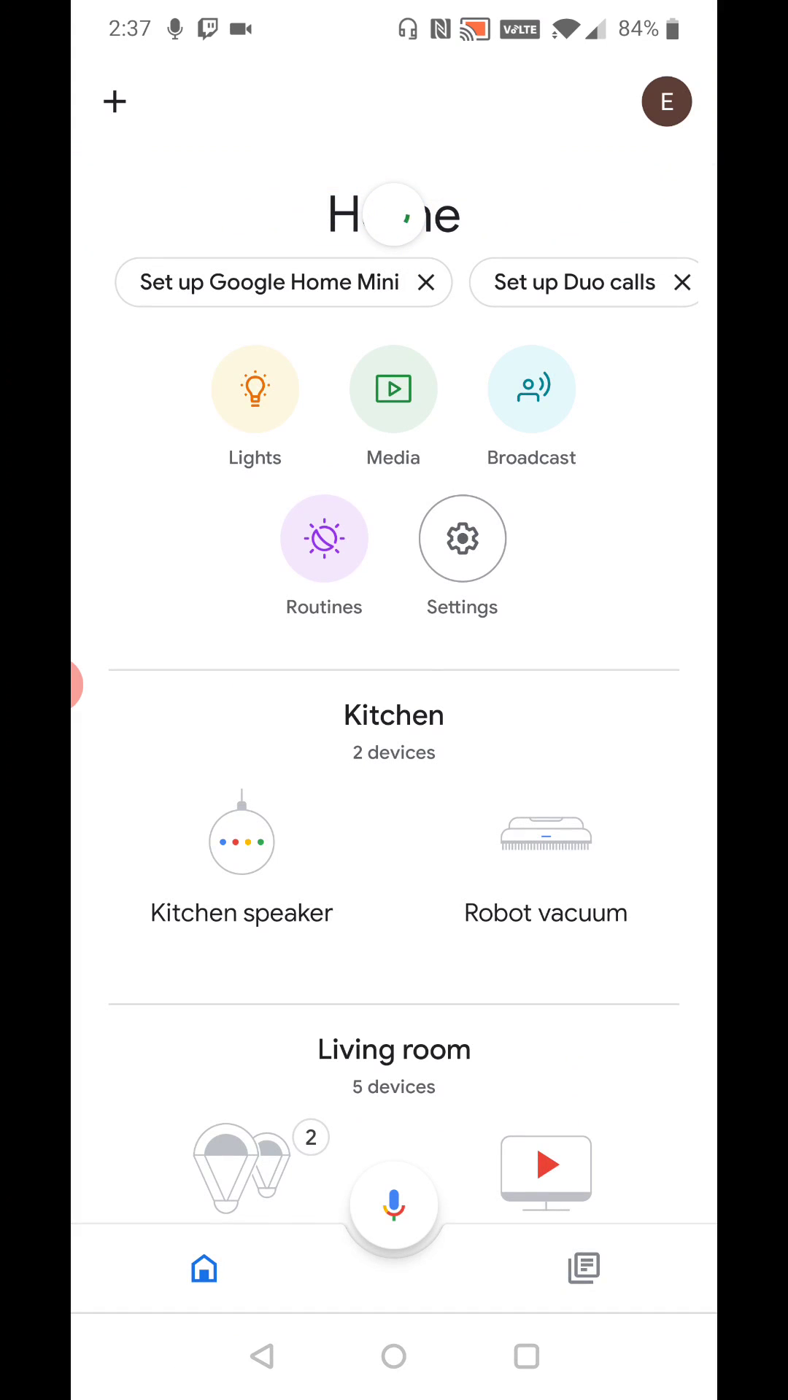
left_click(666, 102)
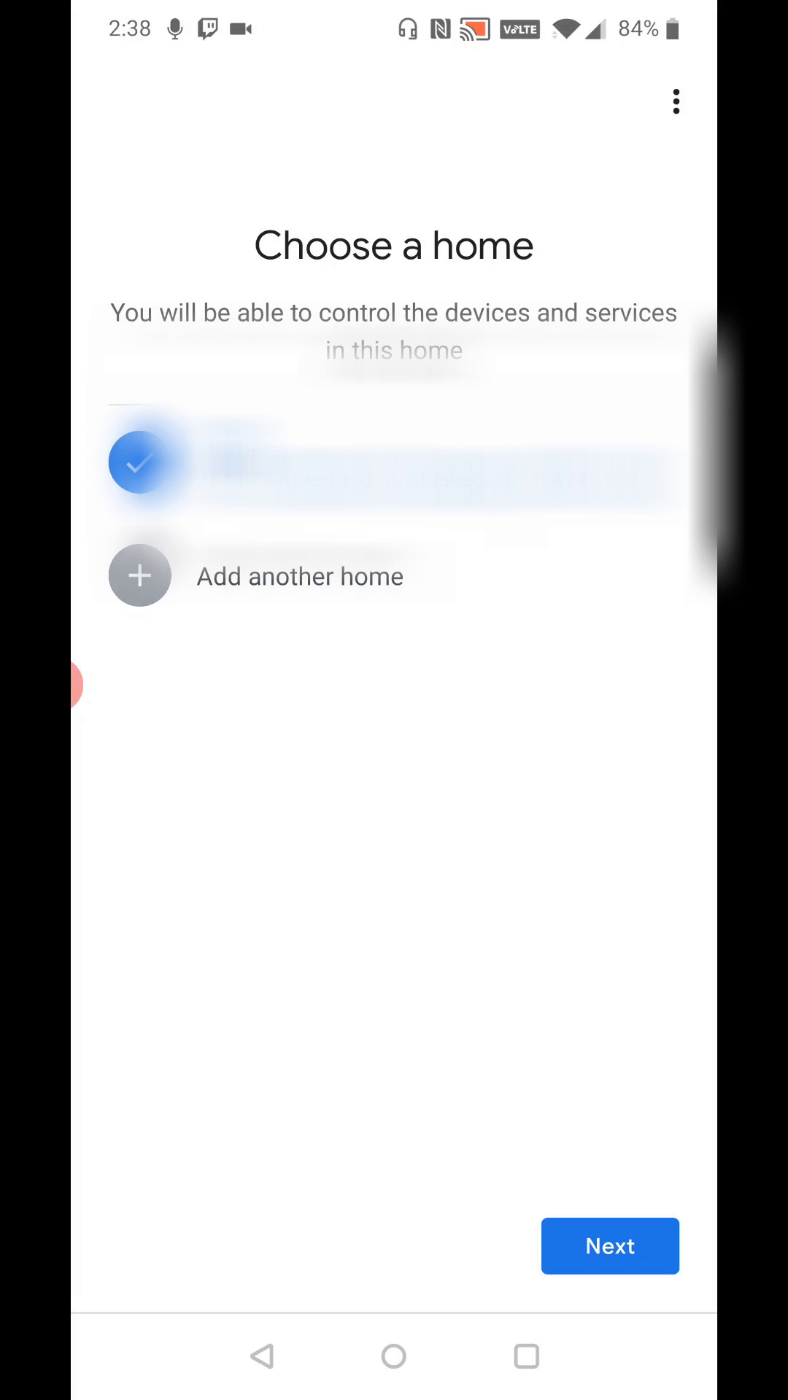
left_click(610, 1246)
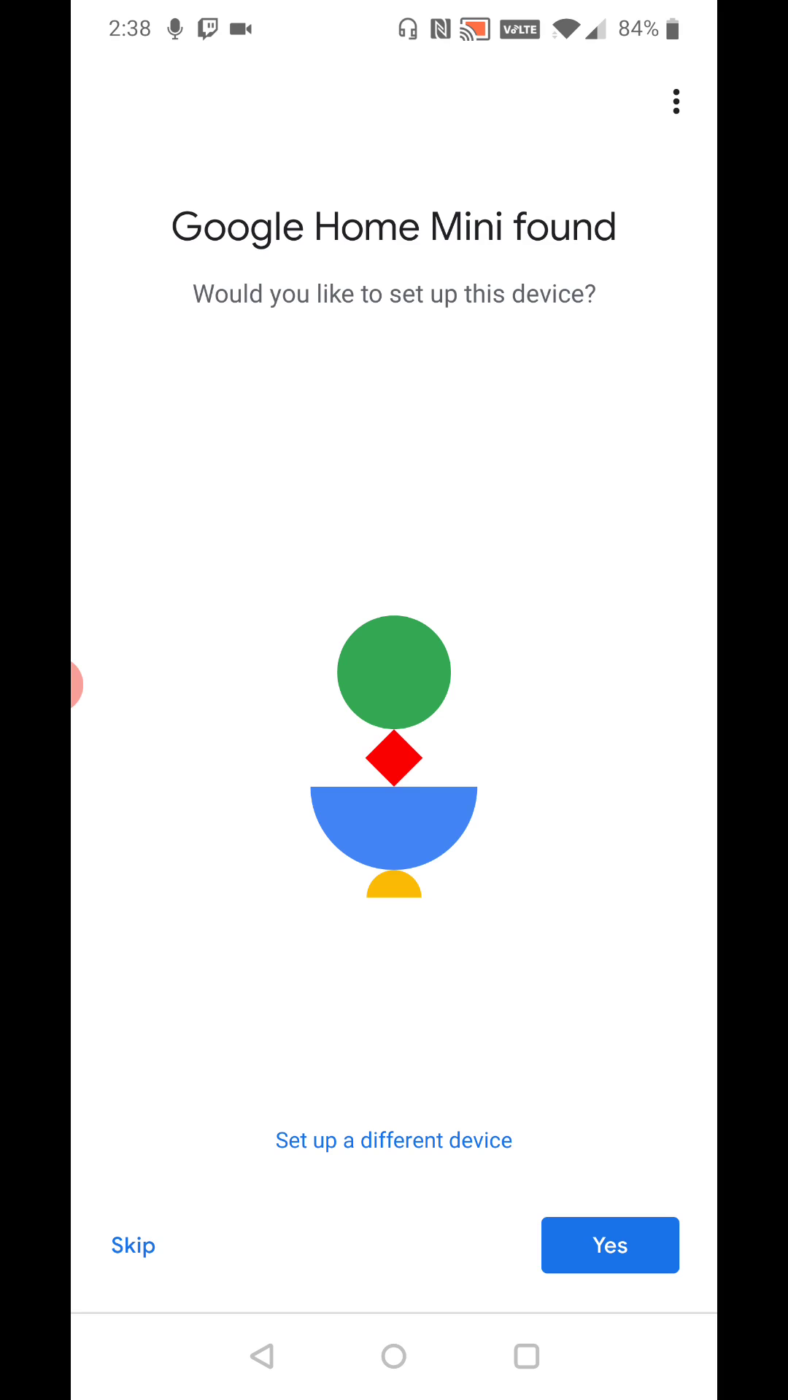
left_click(609, 1244)
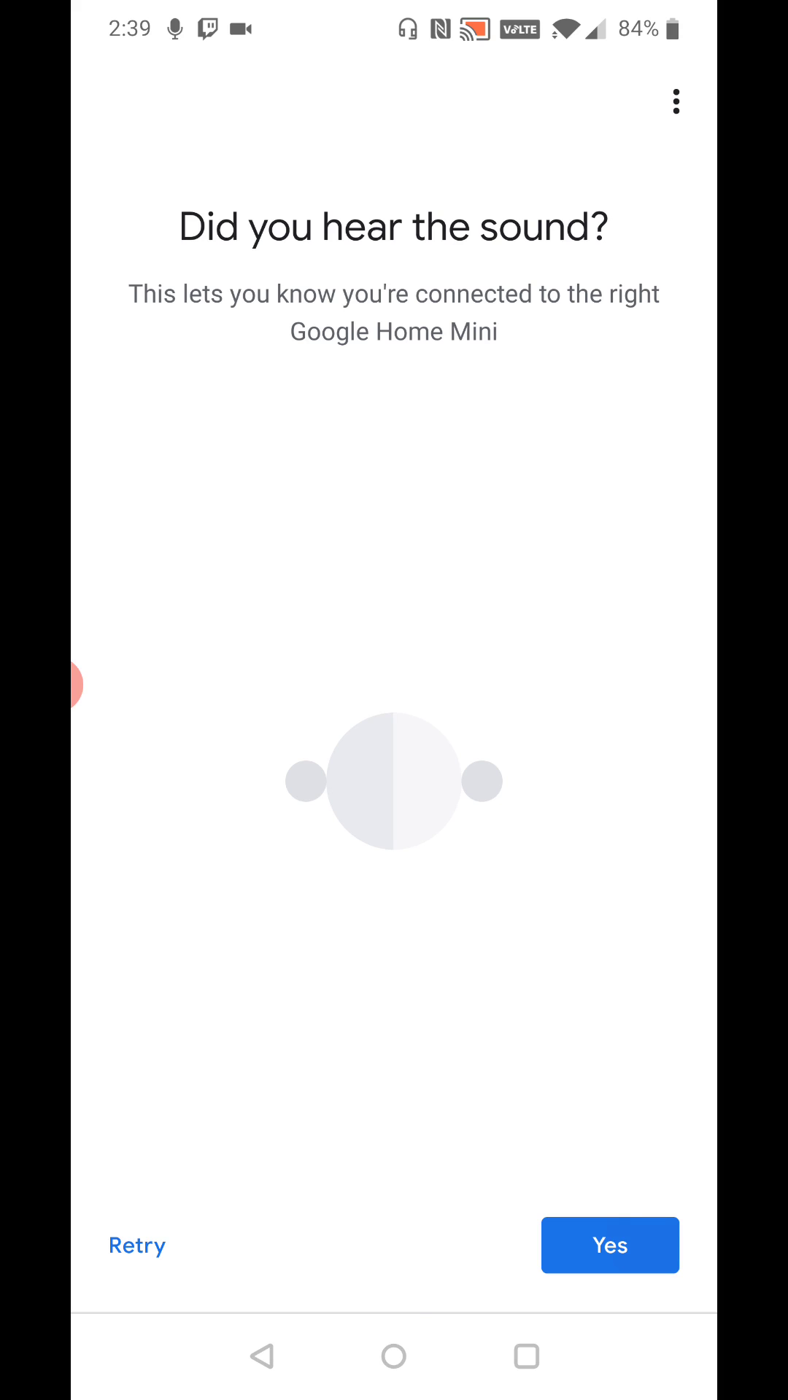
Step: Confirm the test sound was heard, accept the legal terms and answer device stats sharing
left_click(610, 1245)
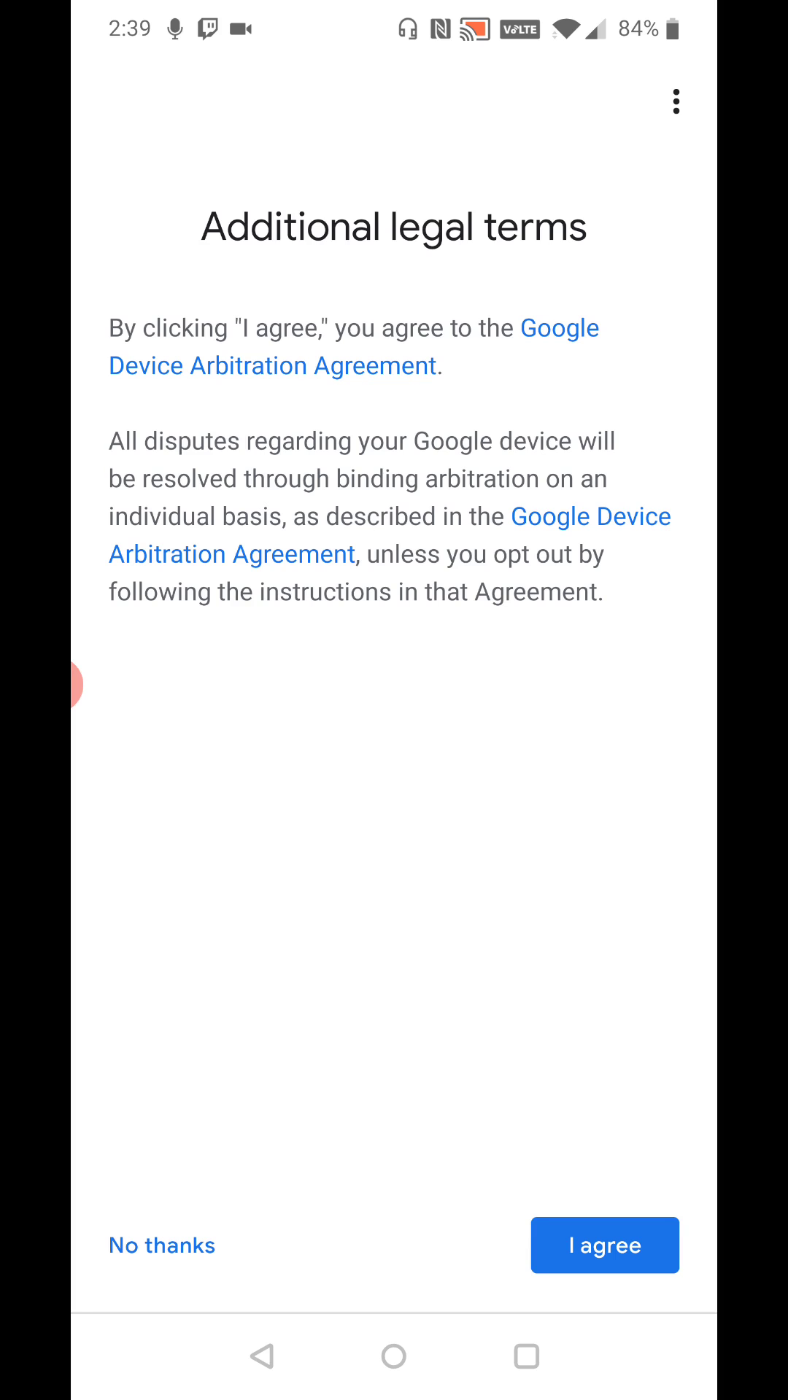
left_click(604, 1244)
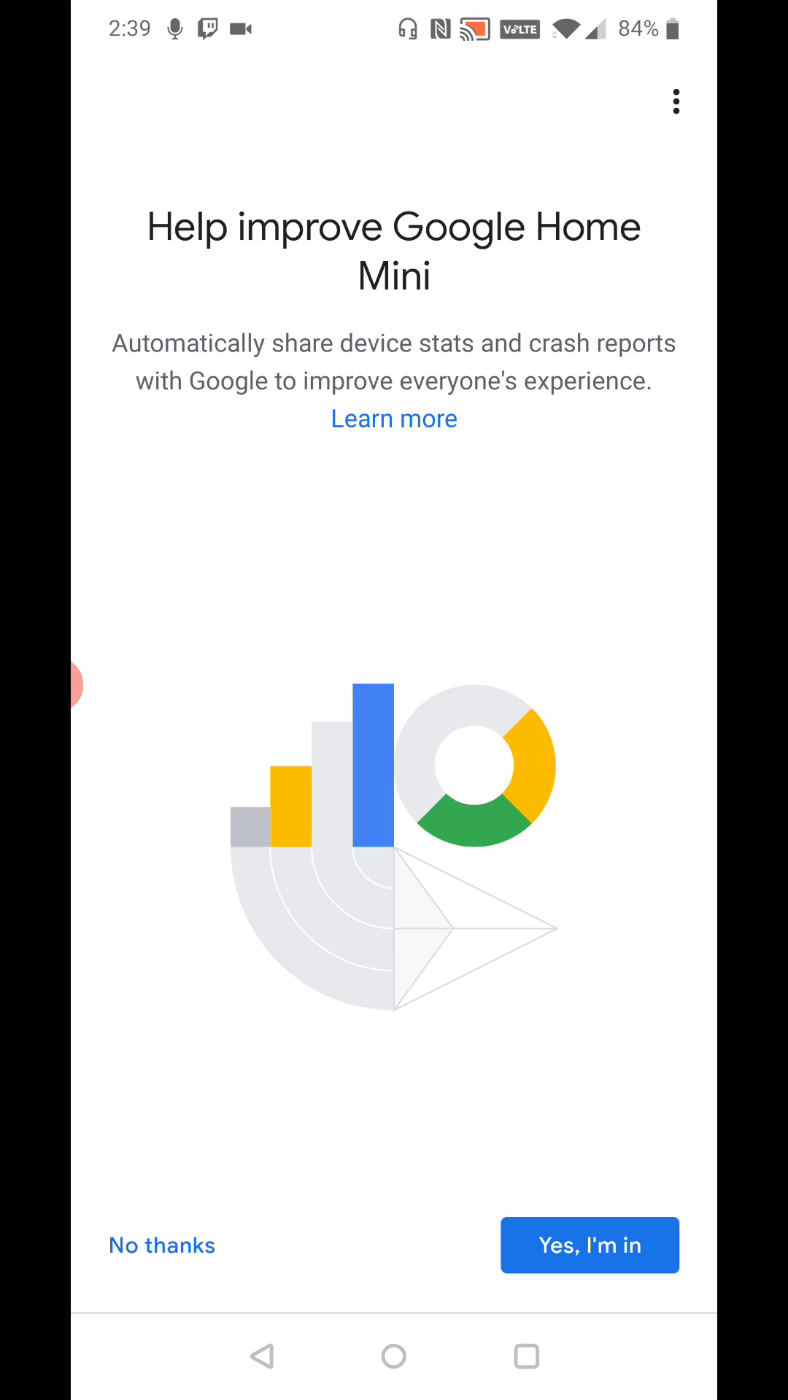
left_click(588, 1244)
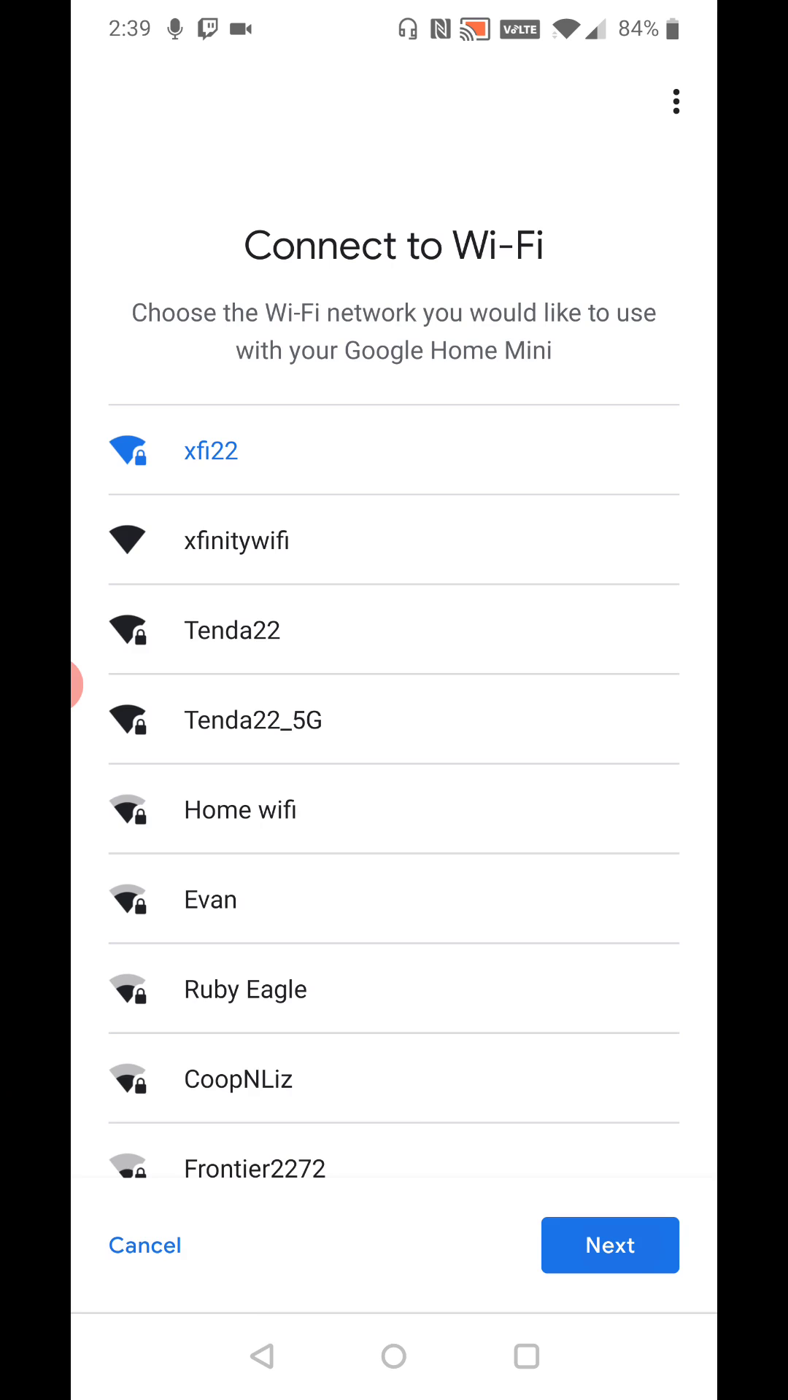
Step: Connect the Mini to xfi22 using the saved password, remembered for future devices
left_click(210, 451)
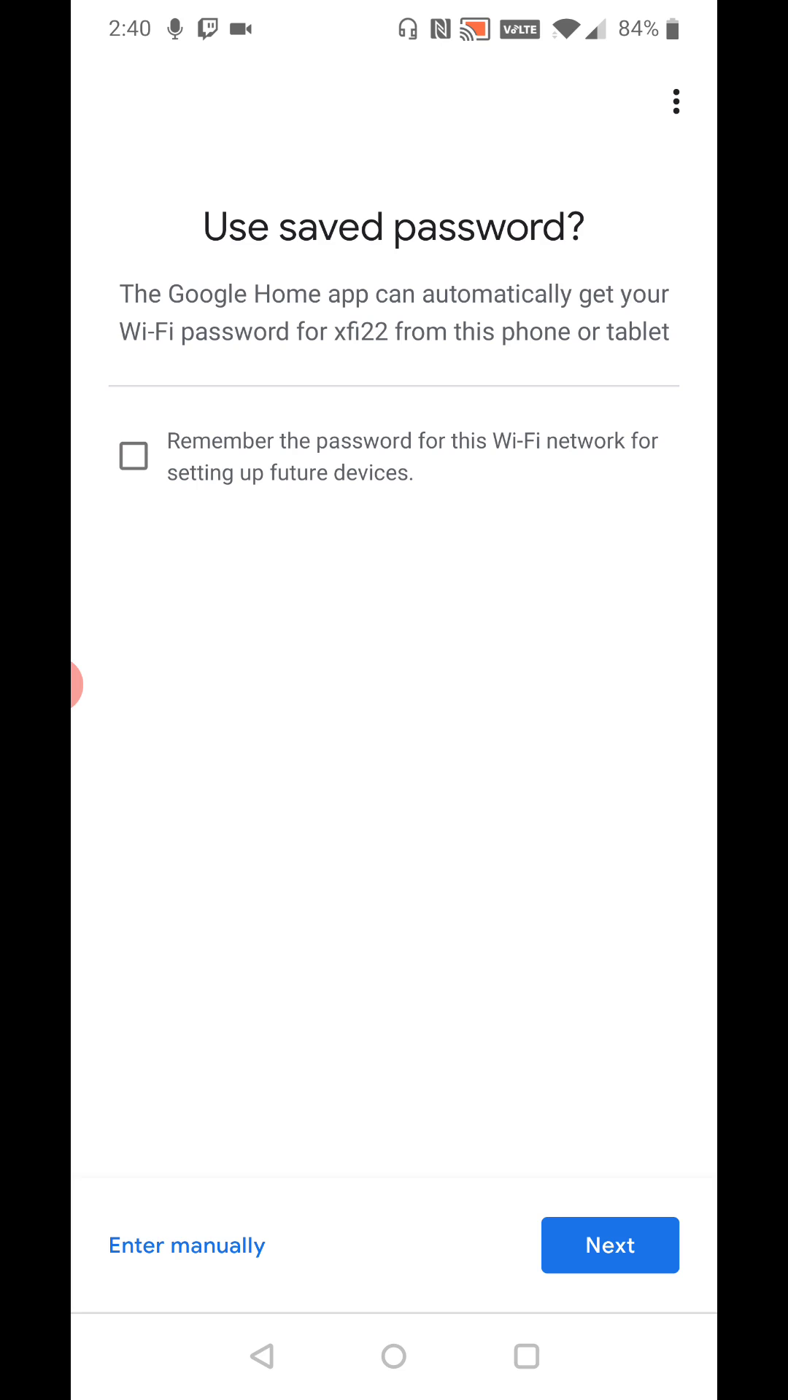
left_click(132, 457)
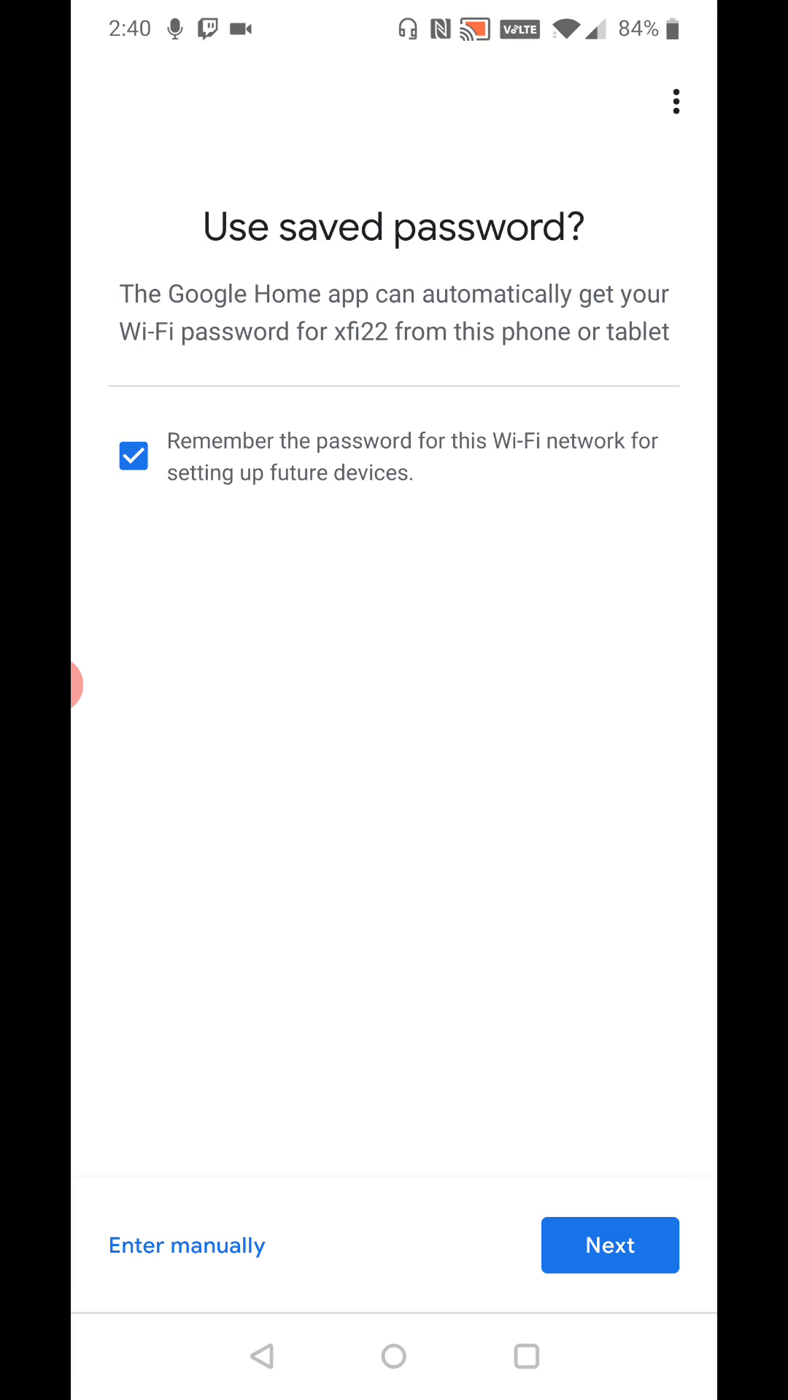
left_click(610, 1244)
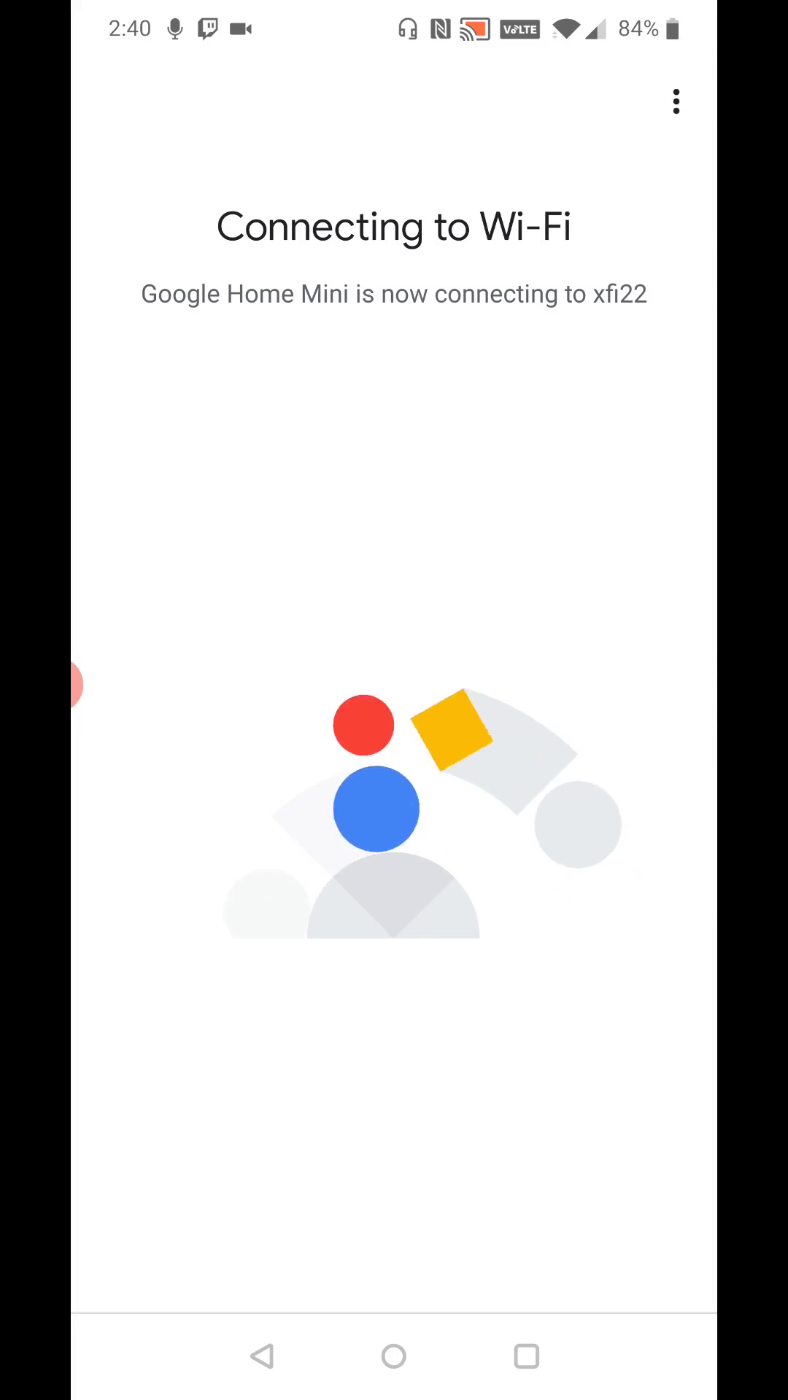